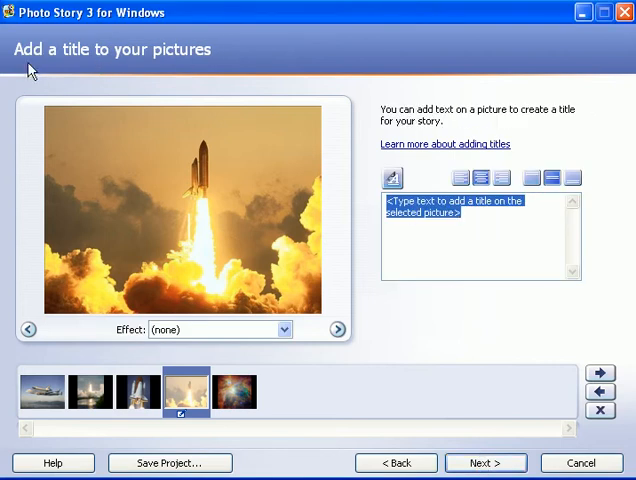
{"action": "mouse_move", "coordinate": [218, 131]}
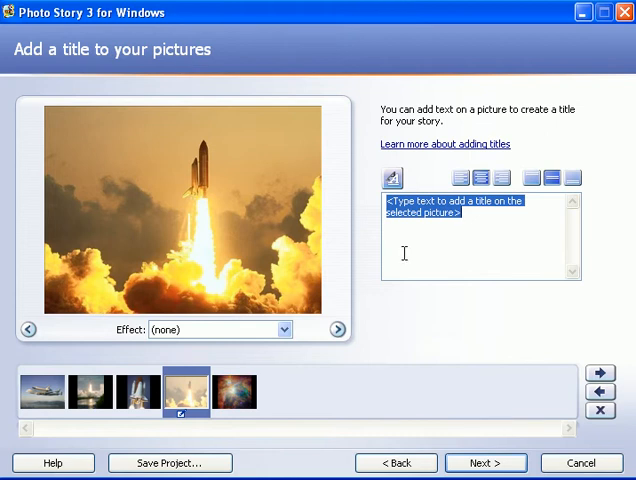
{"action": "mouse_move", "coordinate": [481, 232]}
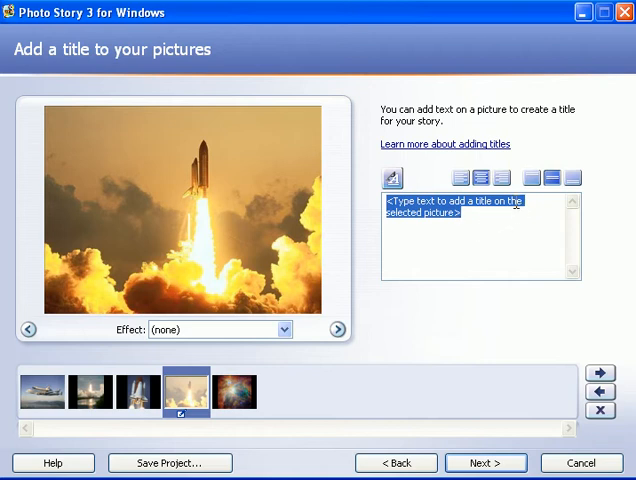
{"action": "mouse_move", "coordinate": [511, 238]}
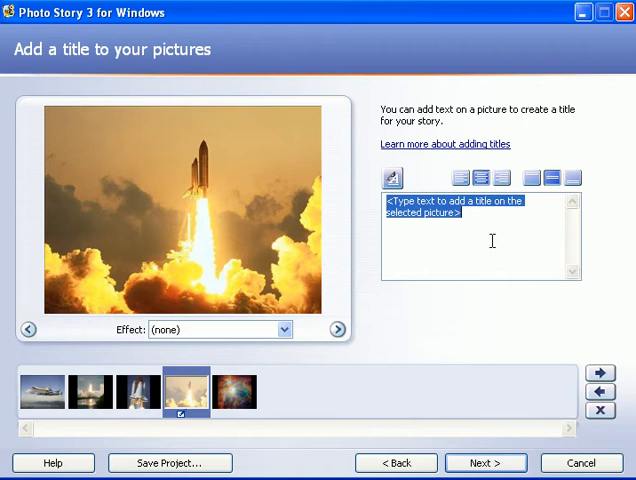
- Enter 'Shuttle Launch 2004' as the title text on the shuttle launch photo
{"action": "type", "text": "Shuttle Launch"}
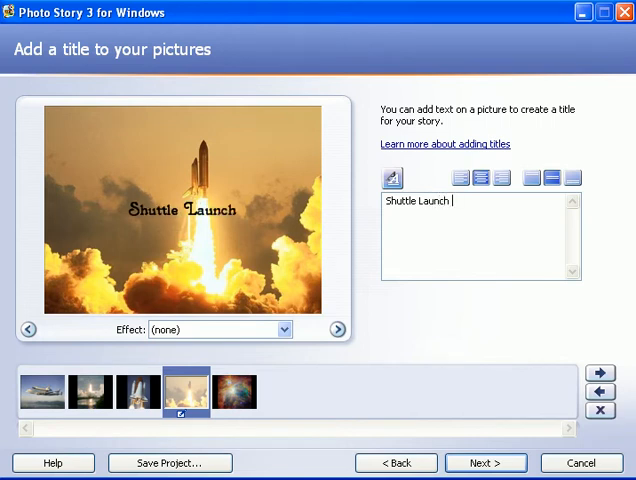
{"action": "type", "text": "2004"}
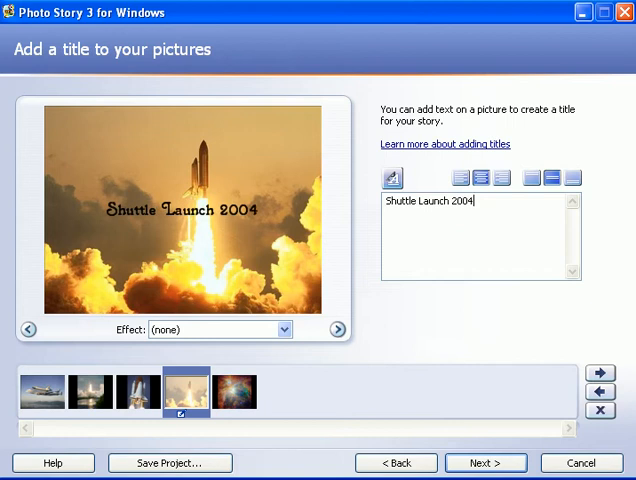
{"action": "mouse_move", "coordinate": [478, 221]}
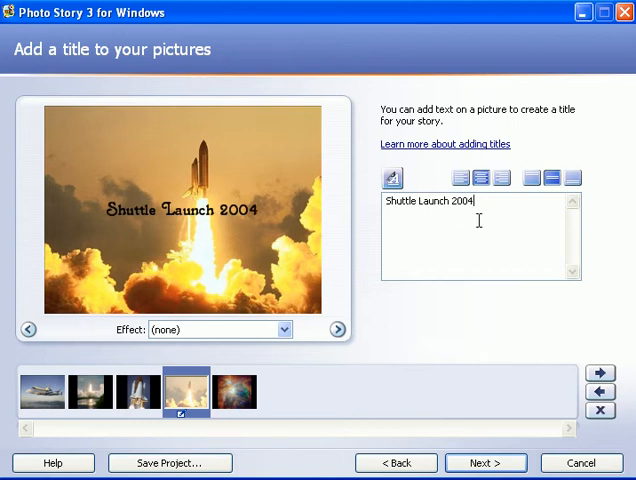
{"action": "mouse_move", "coordinate": [459, 234]}
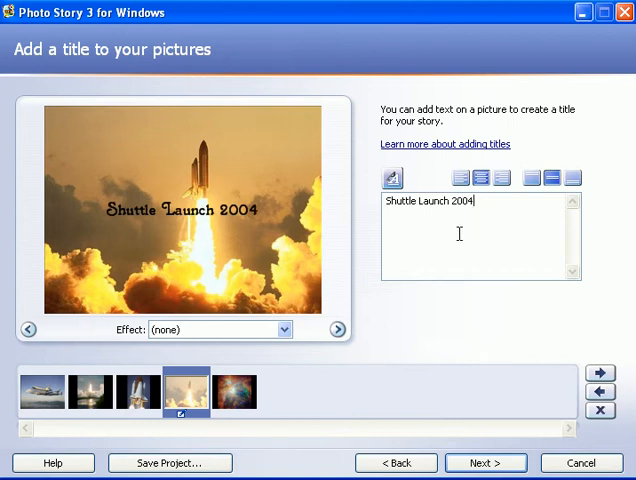
- Try the alignment options, settling on centred horizontally and top vertical alignment
{"action": "left_click", "coordinate": [482, 178]}
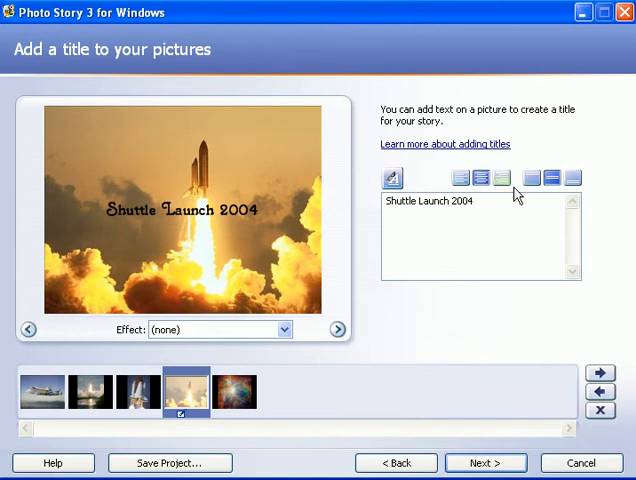
{"action": "left_click", "coordinate": [460, 178]}
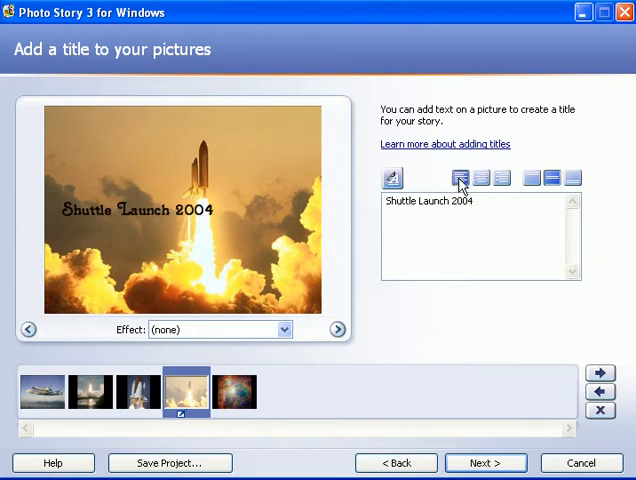
{"action": "left_click", "coordinate": [502, 178]}
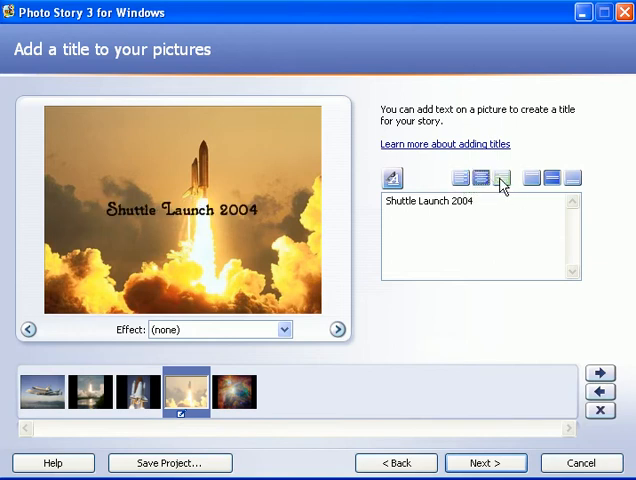
{"action": "left_click", "coordinate": [481, 178]}
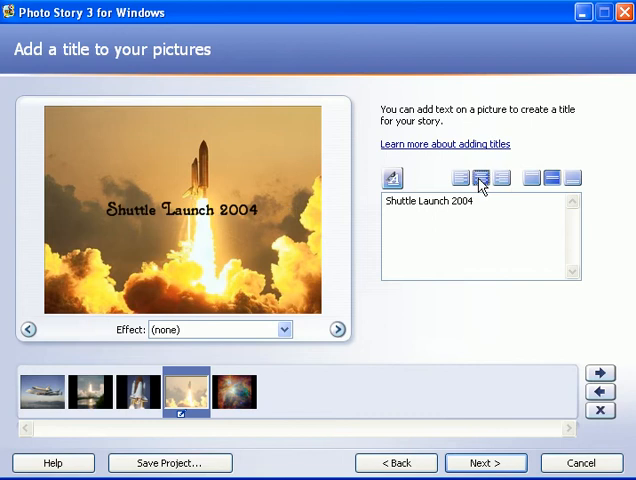
{"action": "left_click", "coordinate": [531, 178]}
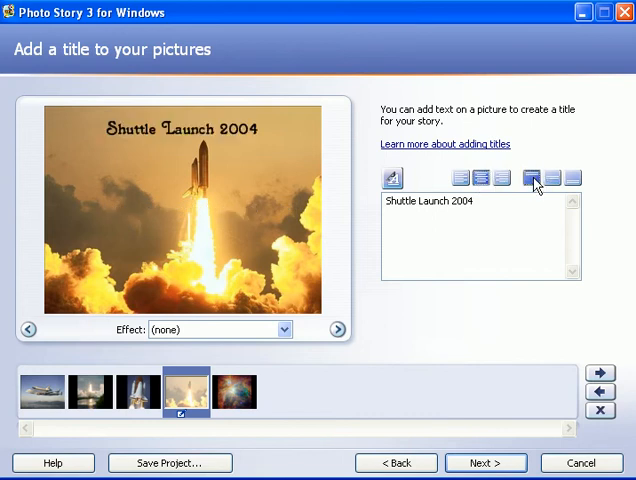
{"action": "left_click", "coordinate": [573, 177]}
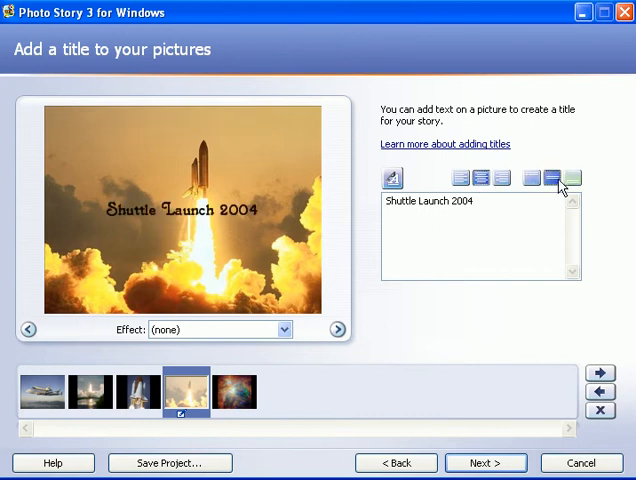
{"action": "left_click", "coordinate": [569, 178]}
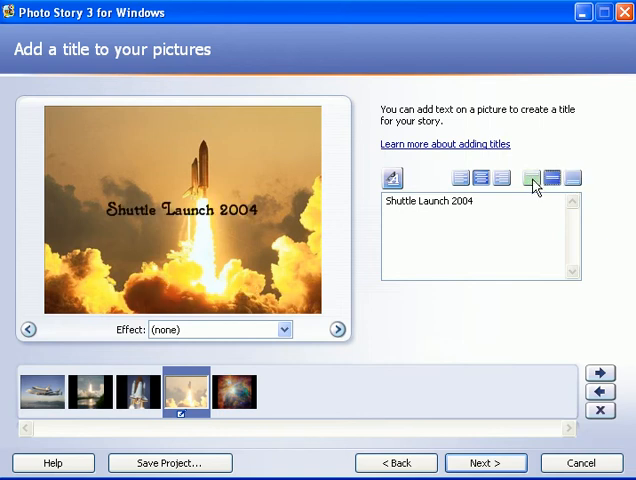
{"action": "left_click", "coordinate": [531, 178]}
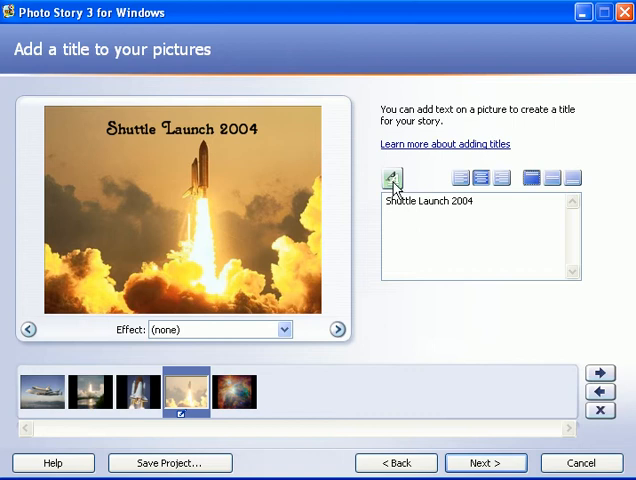
- Set the title font to Arial Black in white and apply it
{"action": "left_click", "coordinate": [391, 178]}
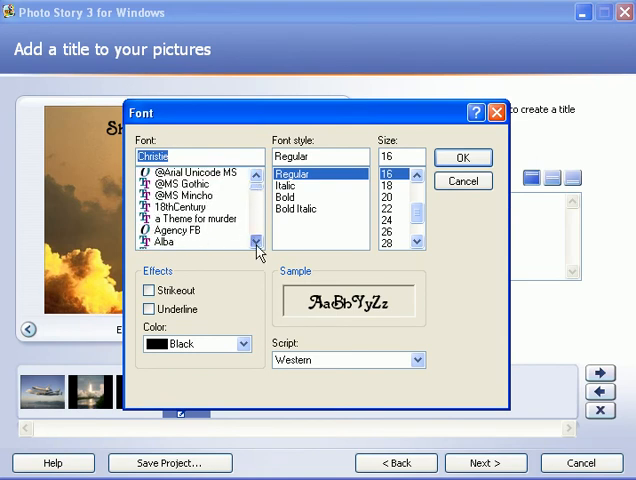
{"action": "scroll", "scroll_direction": "down", "scroll_amount": 3}
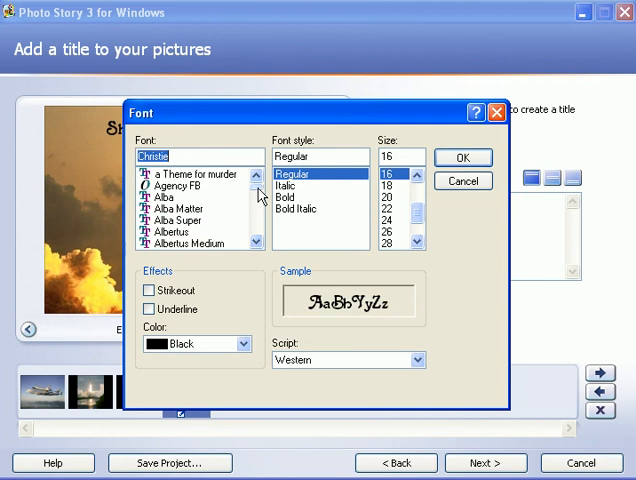
{"action": "scroll", "scroll_direction": "down", "scroll_amount": 3}
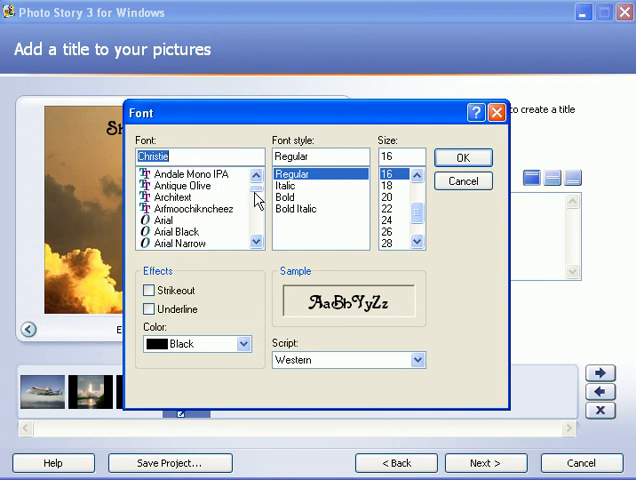
{"action": "left_click", "coordinate": [183, 231]}
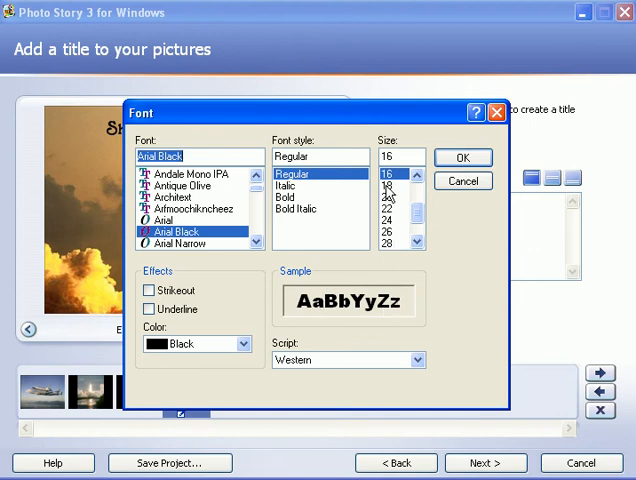
{"action": "left_click", "coordinate": [389, 218]}
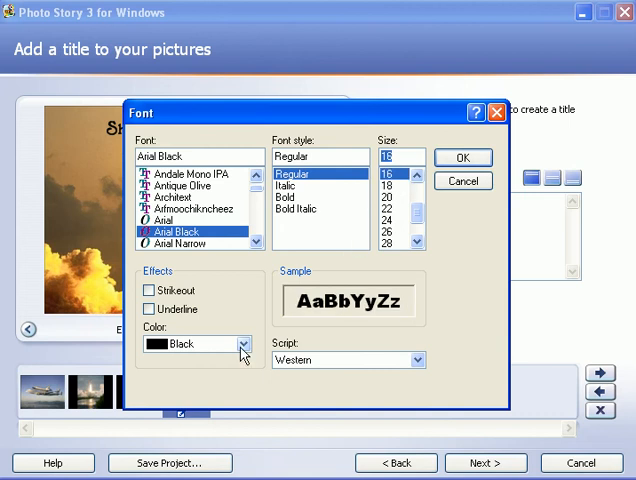
{"action": "left_click", "coordinate": [238, 343]}
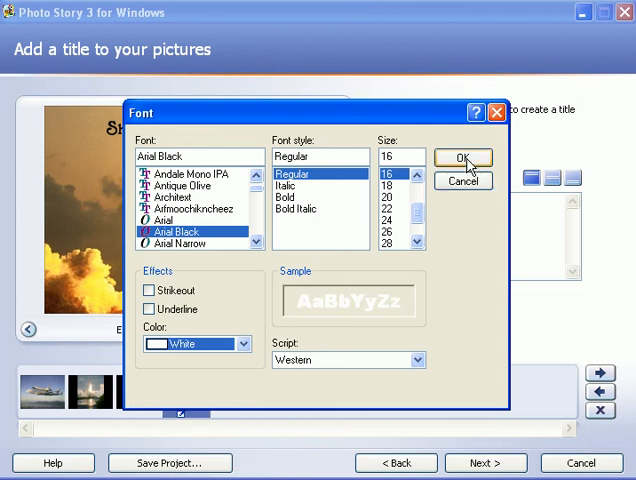
{"action": "left_click", "coordinate": [463, 158]}
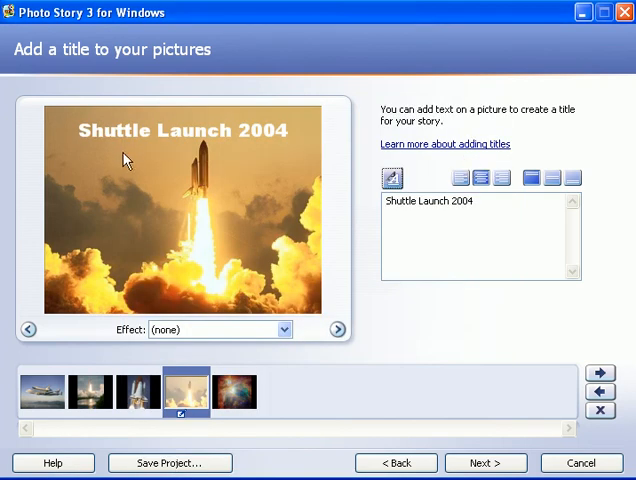
{"action": "mouse_move", "coordinate": [259, 155]}
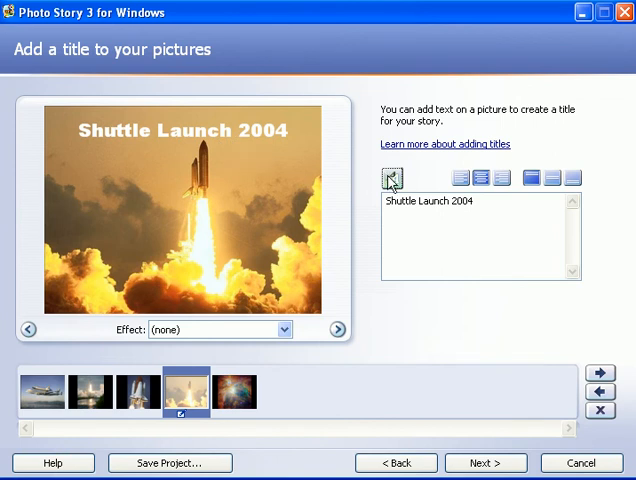
- Change the title font colour to black in the Font dialog
{"action": "left_click", "coordinate": [391, 178]}
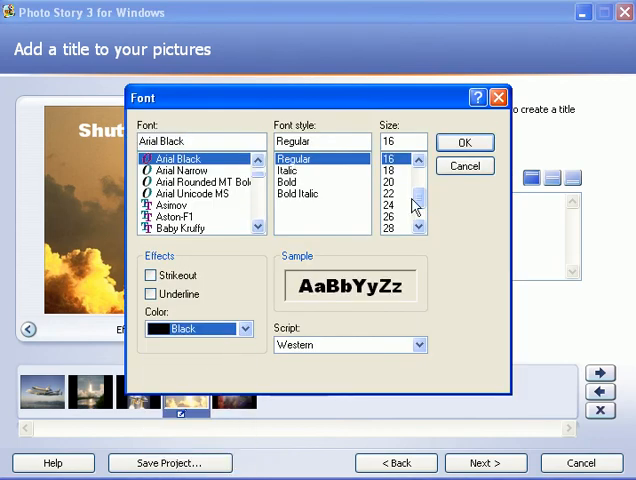
{"action": "left_click", "coordinate": [464, 142]}
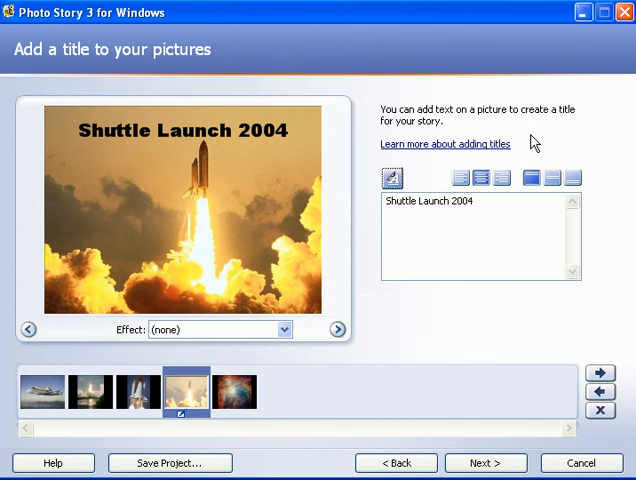
{"action": "mouse_move", "coordinate": [509, 124]}
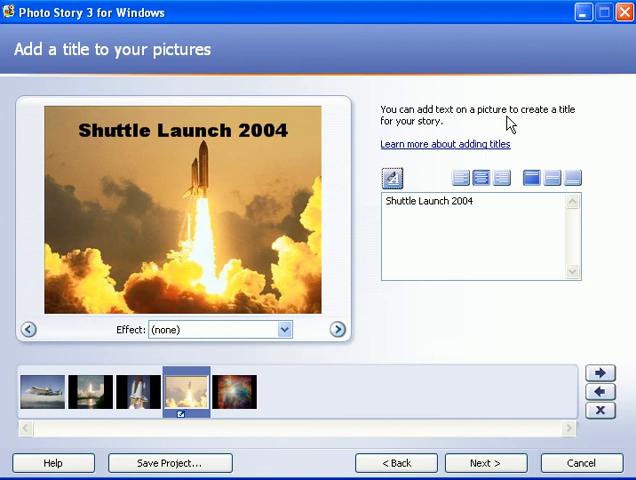
{"action": "mouse_move", "coordinate": [225, 338]}
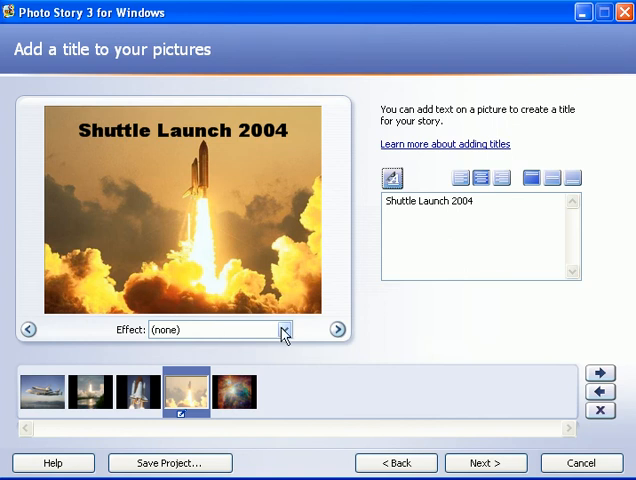
- Preview Black and White, Colored Pencil, Diffuse Glow and Water Color effects on the photo
{"action": "left_click", "coordinate": [285, 330]}
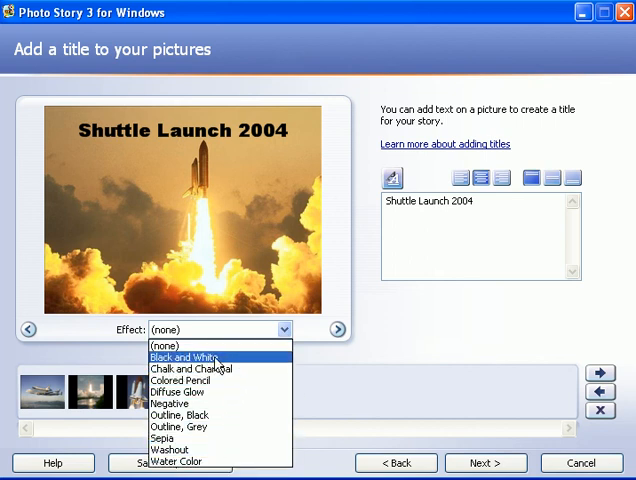
{"action": "left_click", "coordinate": [180, 357]}
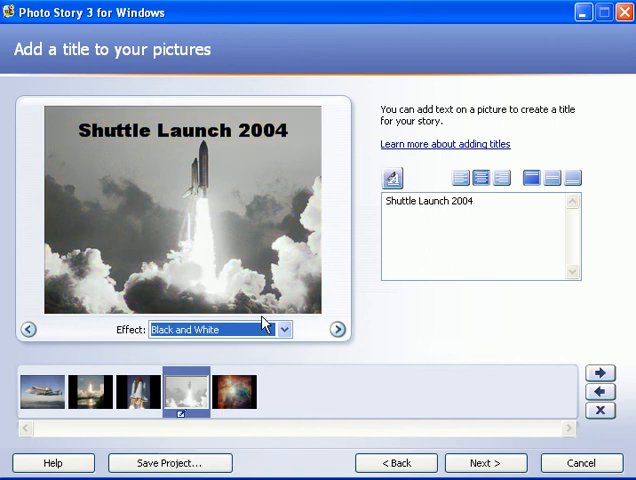
{"action": "left_click", "coordinate": [284, 330]}
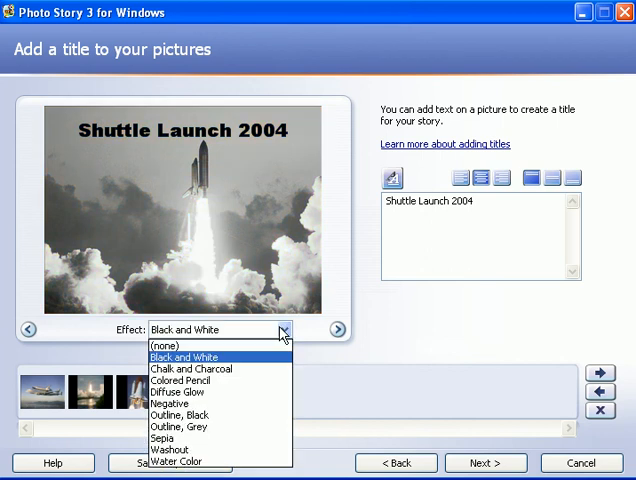
{"action": "mouse_move", "coordinate": [190, 381]}
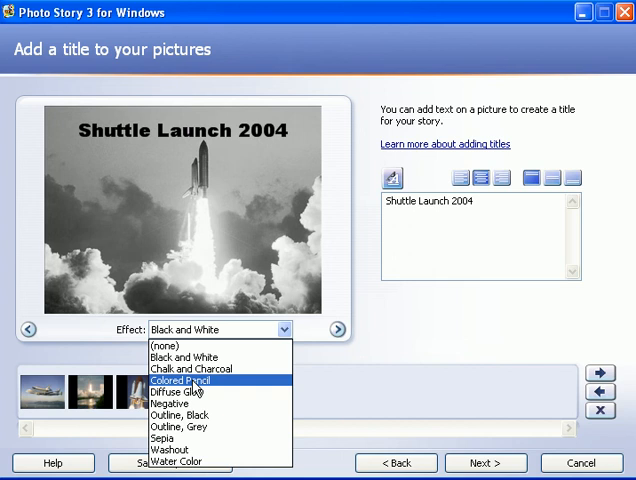
{"action": "left_click", "coordinate": [185, 380]}
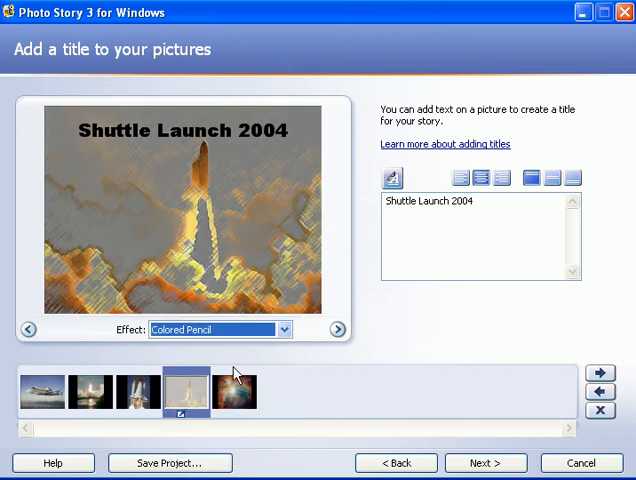
{"action": "mouse_move", "coordinate": [135, 280]}
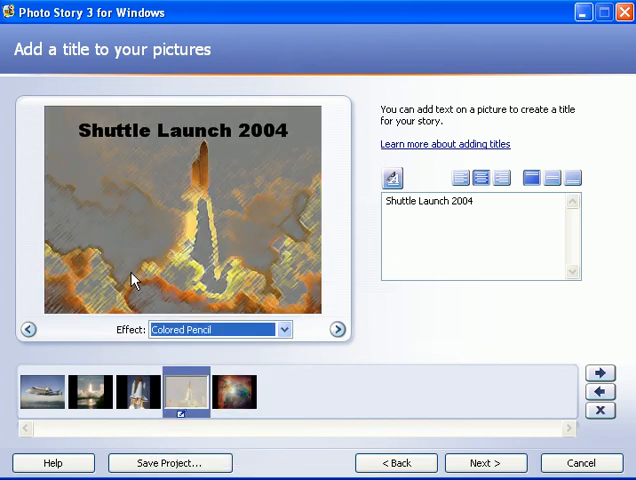
{"action": "left_click", "coordinate": [285, 329]}
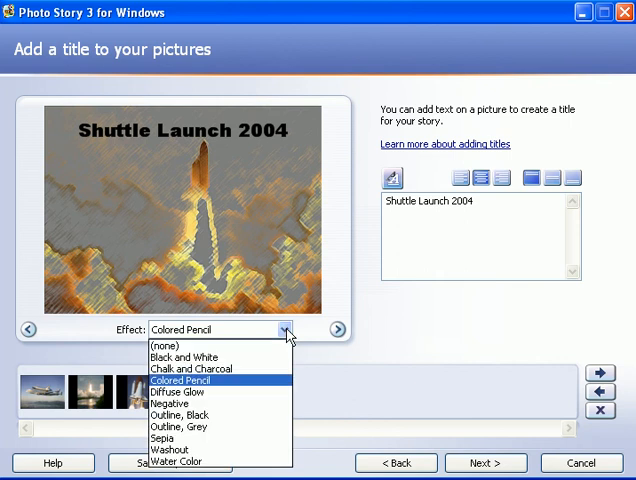
{"action": "left_click", "coordinate": [180, 393]}
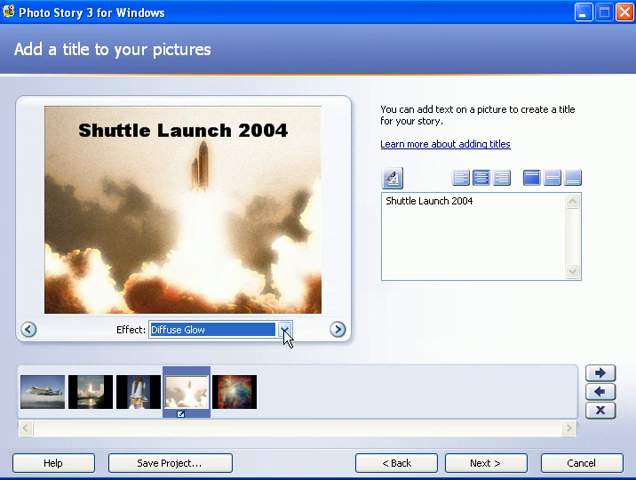
{"action": "left_click", "coordinate": [283, 330]}
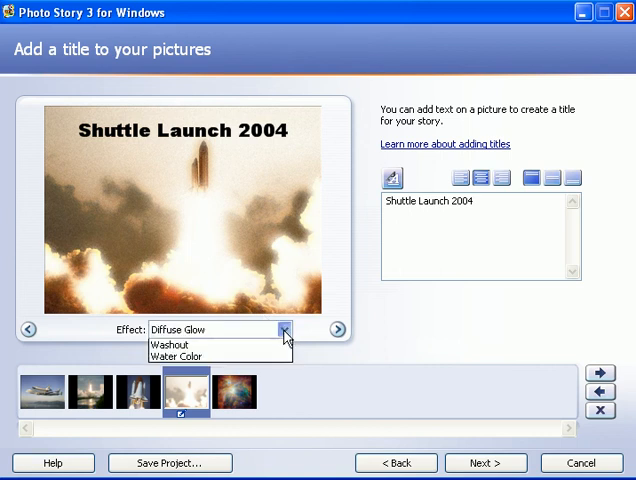
{"action": "left_click", "coordinate": [284, 330]}
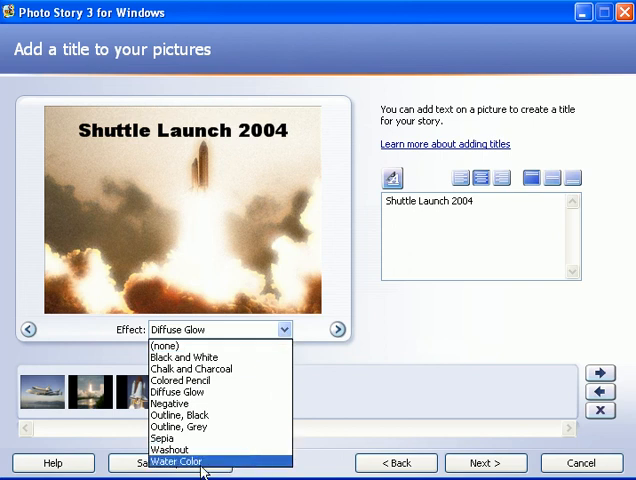
{"action": "left_click", "coordinate": [174, 450]}
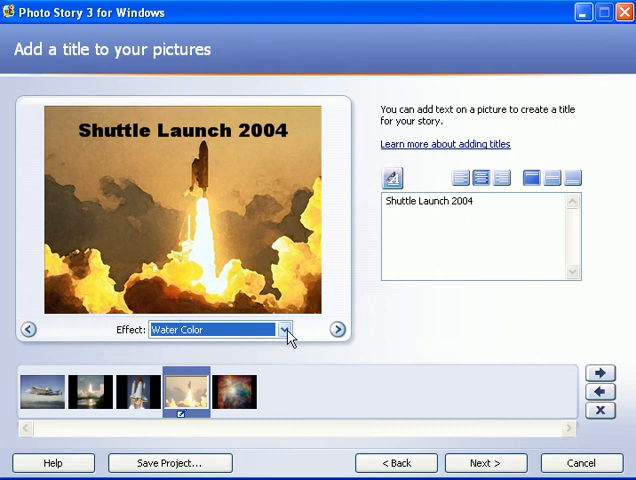
- Set the effect to (none) and continue to the narration and motion step
{"action": "left_click", "coordinate": [286, 329]}
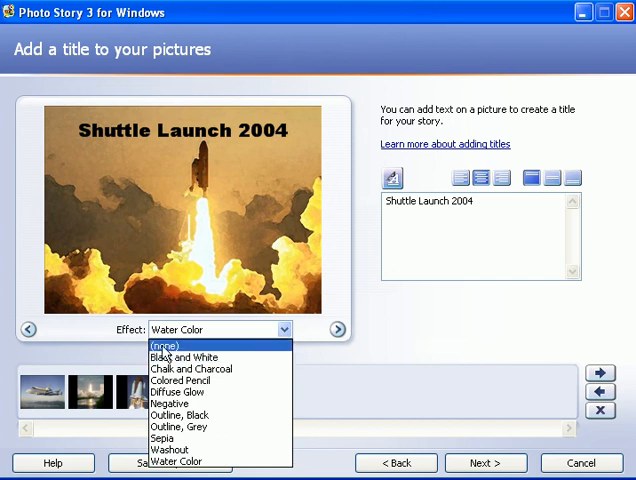
{"action": "left_click", "coordinate": [165, 344]}
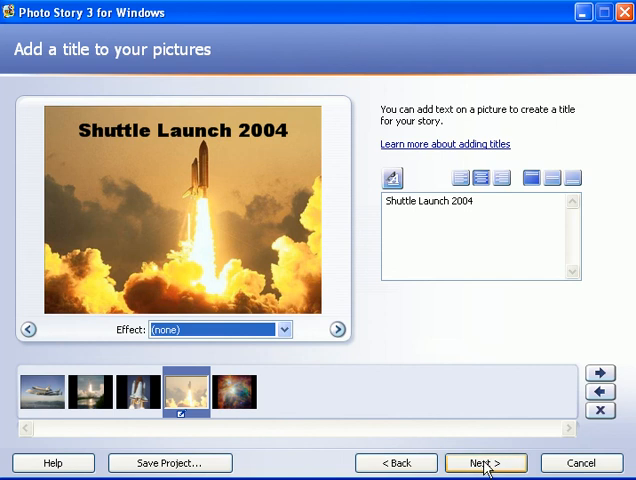
{"action": "left_click", "coordinate": [484, 462]}
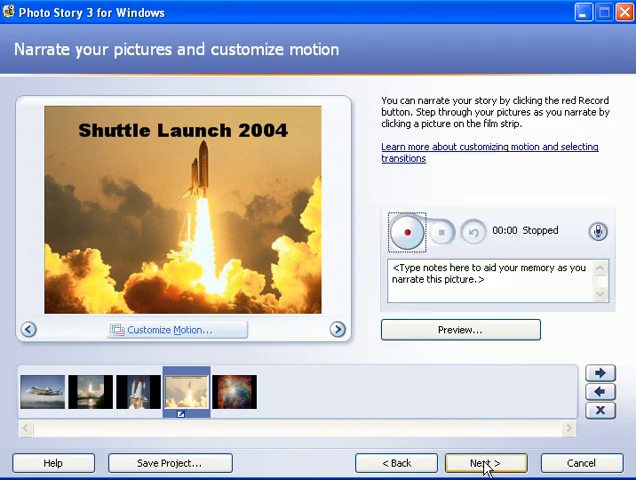